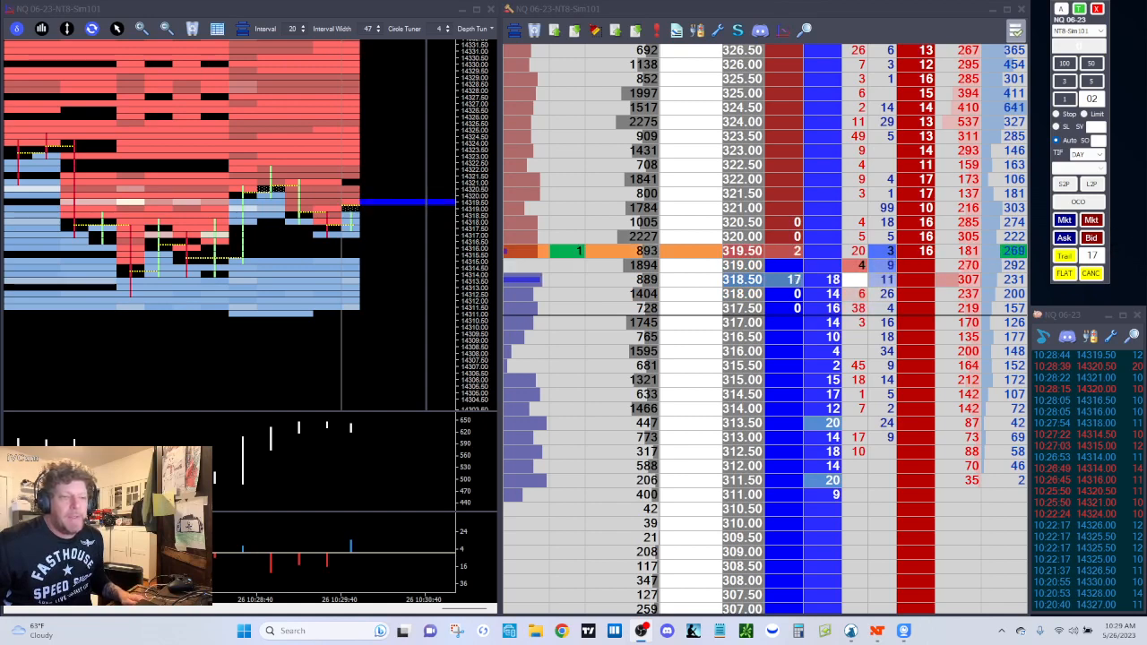
mouse_move(1136, 18)
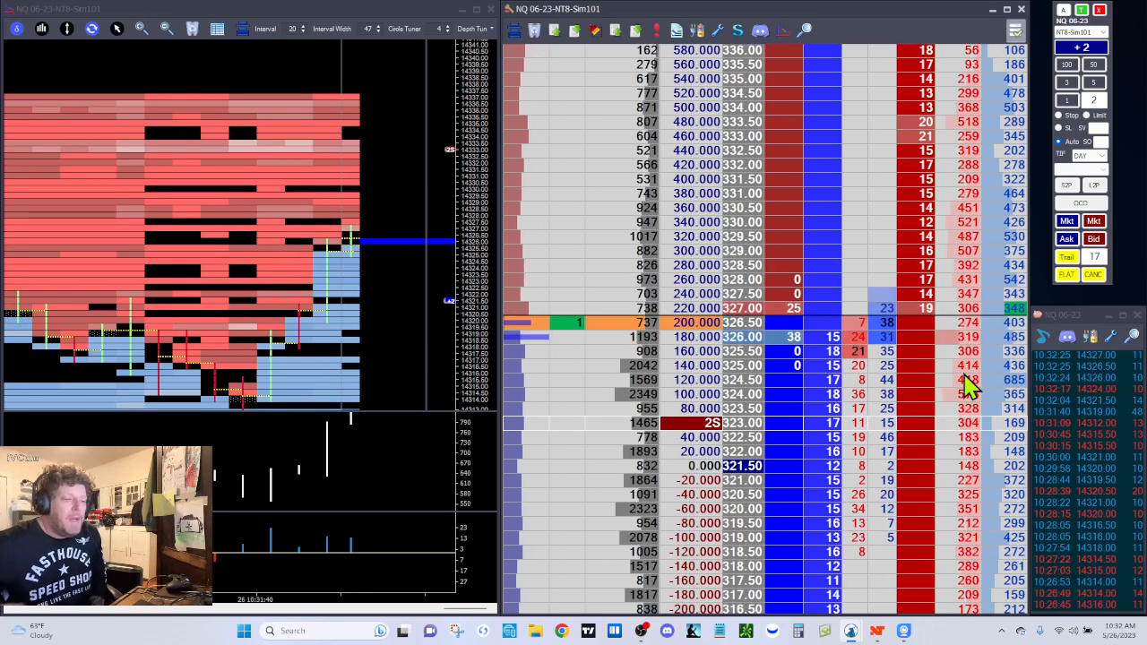
mouse_move(1060, 475)
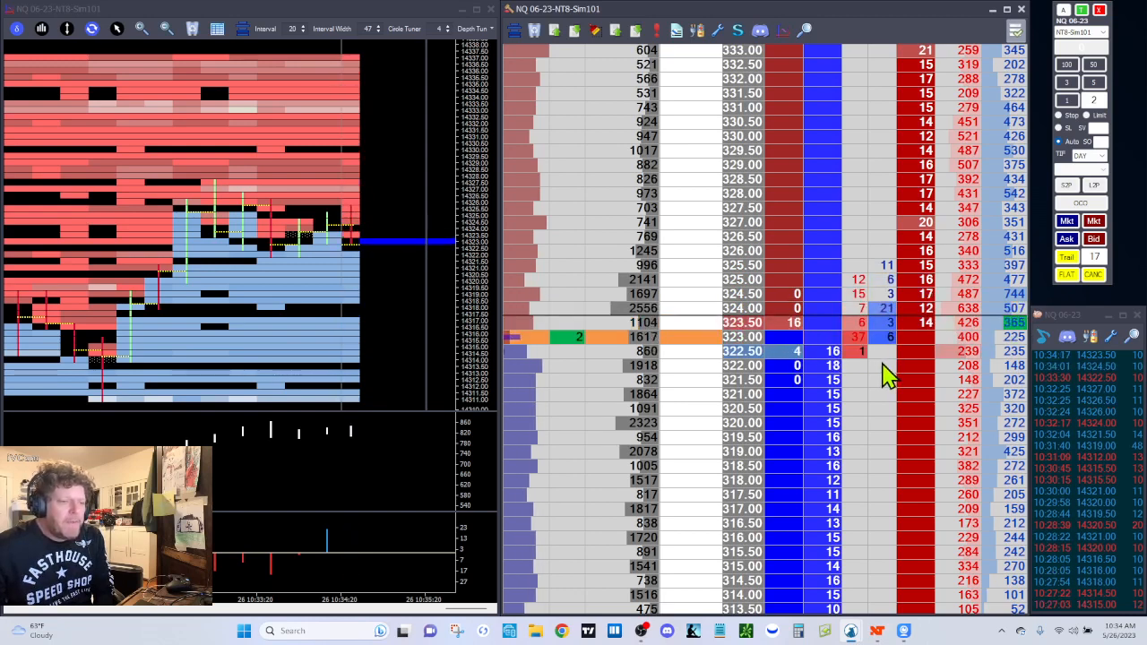
mouse_move(827, 394)
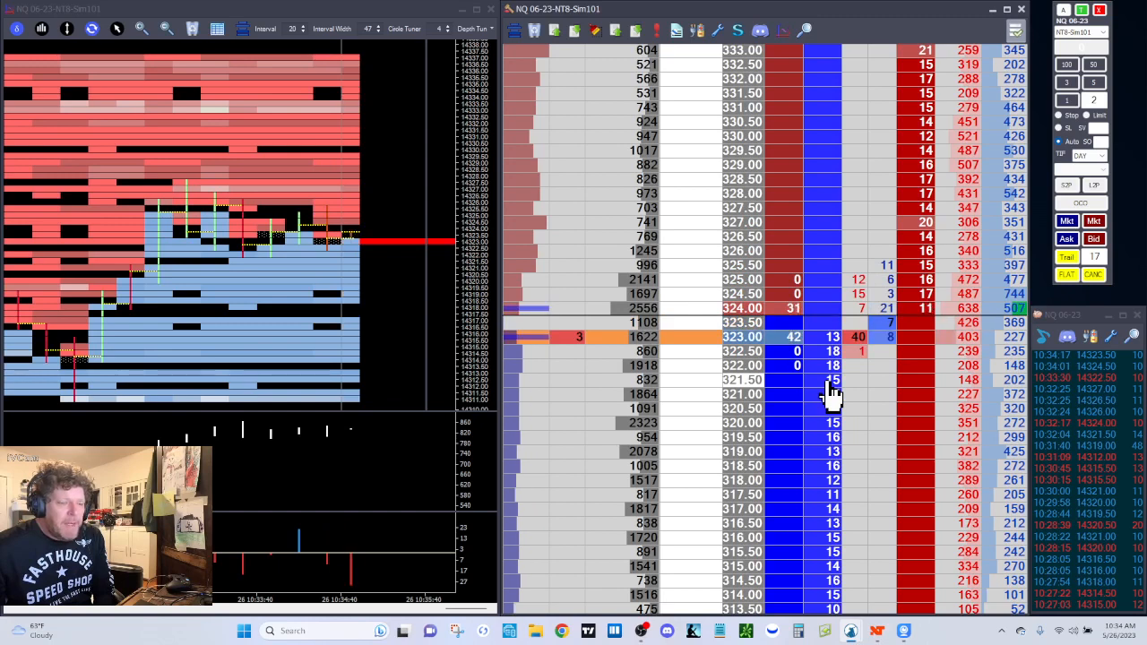